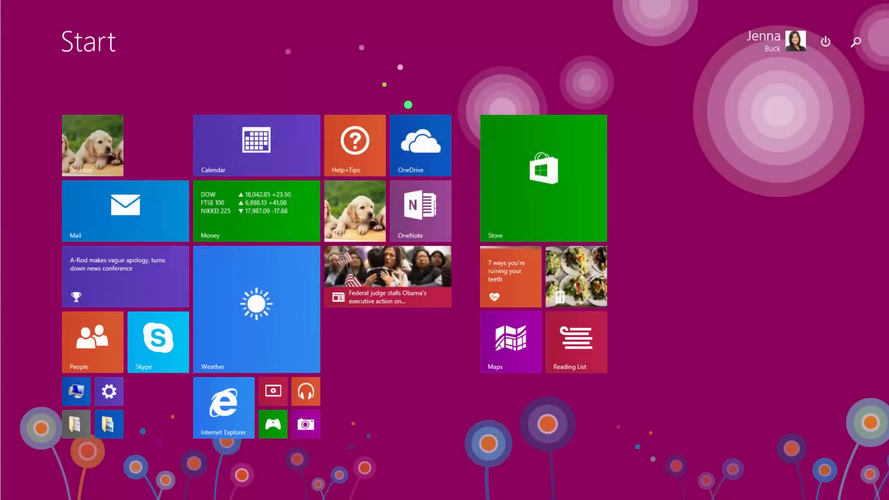
mouse_move(363, 442)
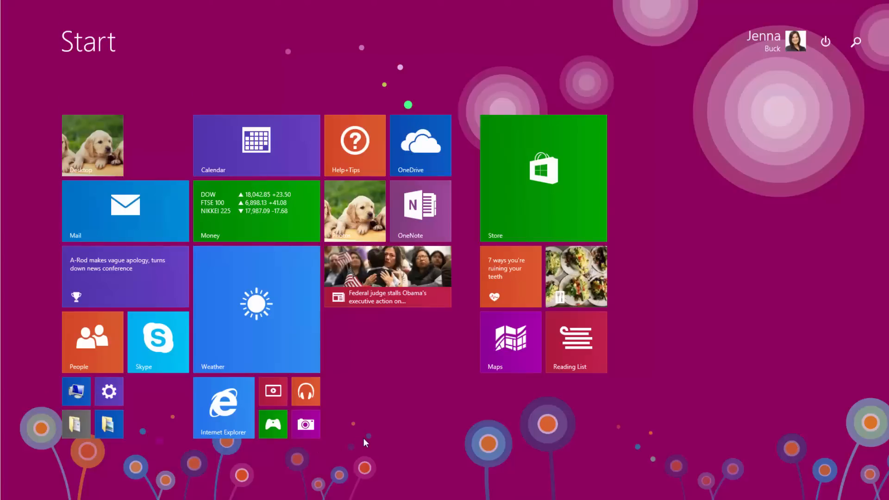
mouse_move(105, 148)
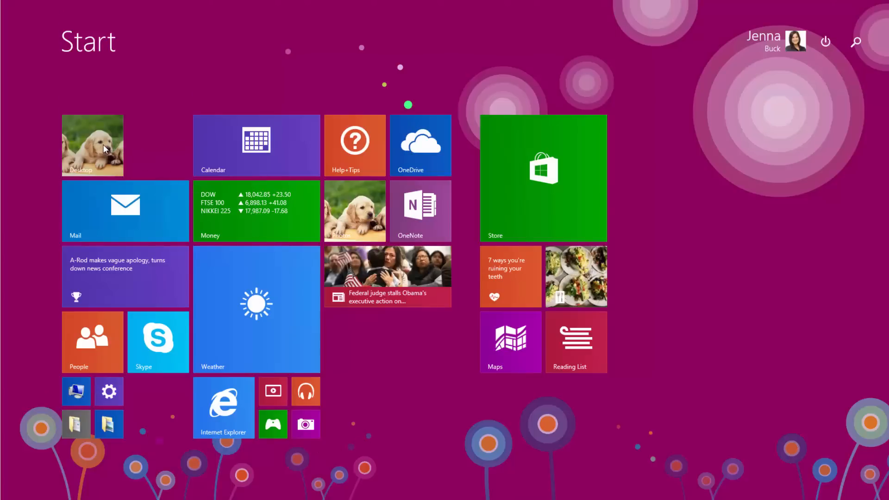
- From the desktop, reach the Team HR home site and start a New Employee Request form
click(91, 145)
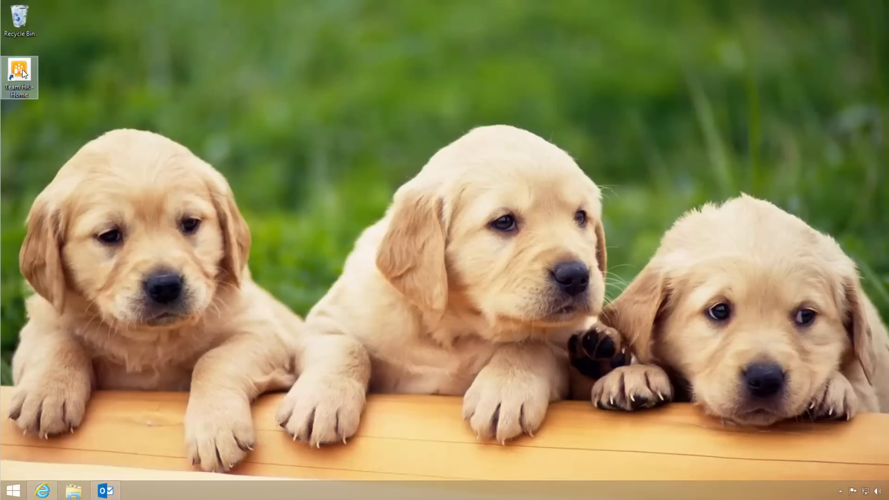
double_click(18, 64)
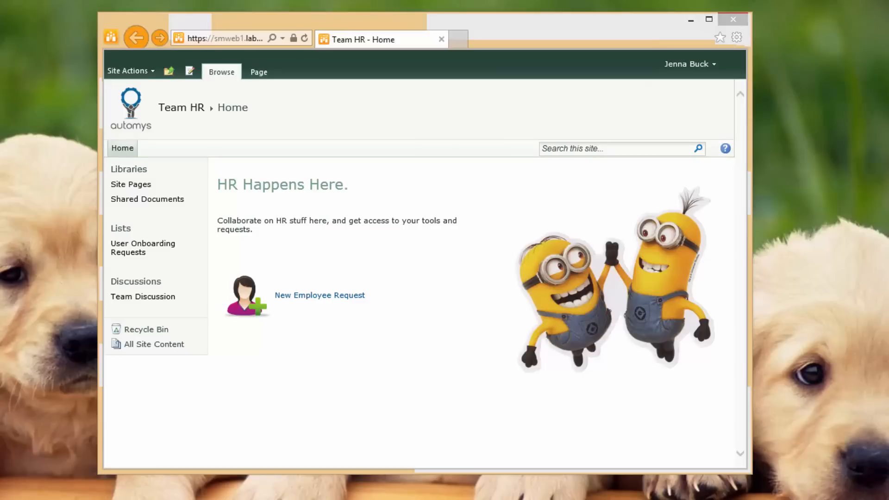
mouse_move(319, 294)
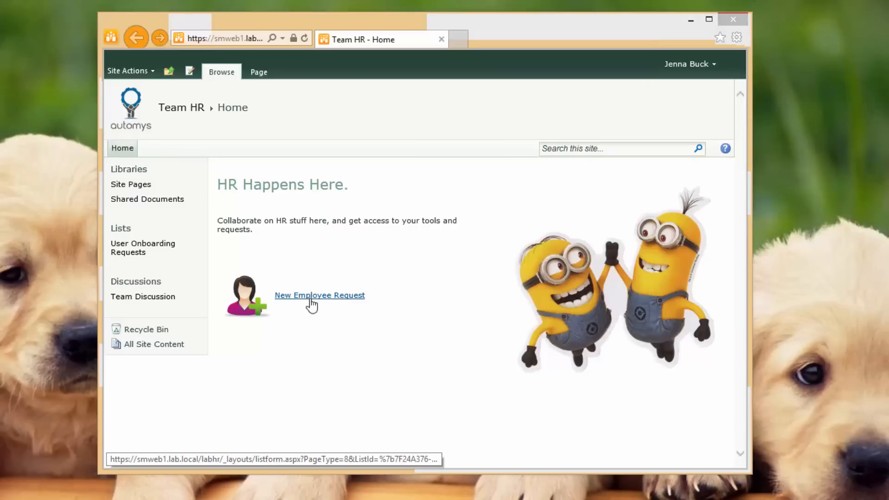
click(319, 295)
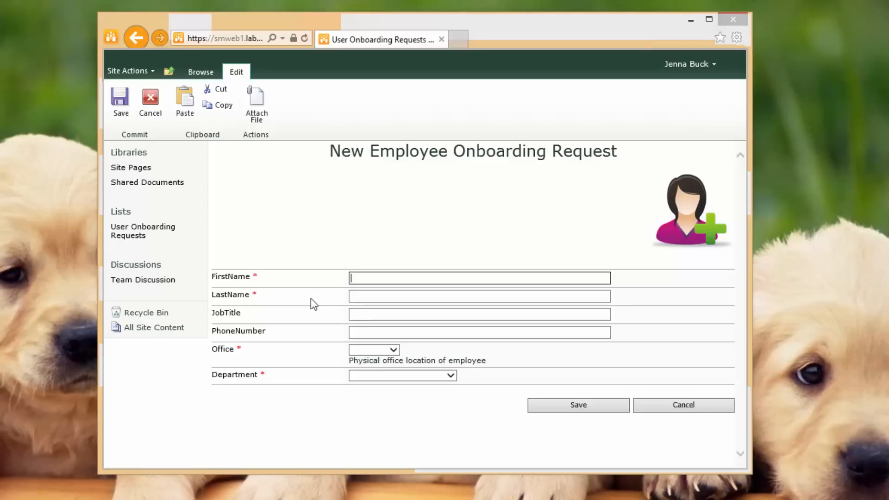
- Enter Carl as the name, Senior Thrift Specialist as job title and a 555- phone number
text(Carl)
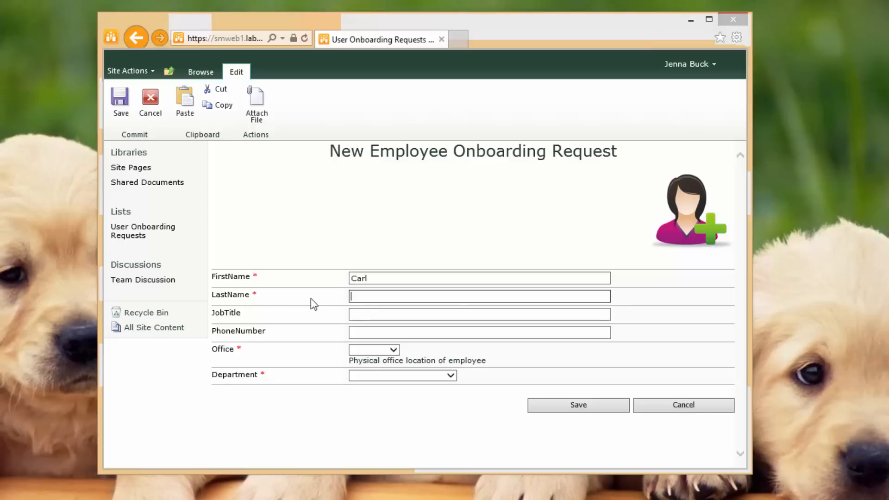
text(Senior)
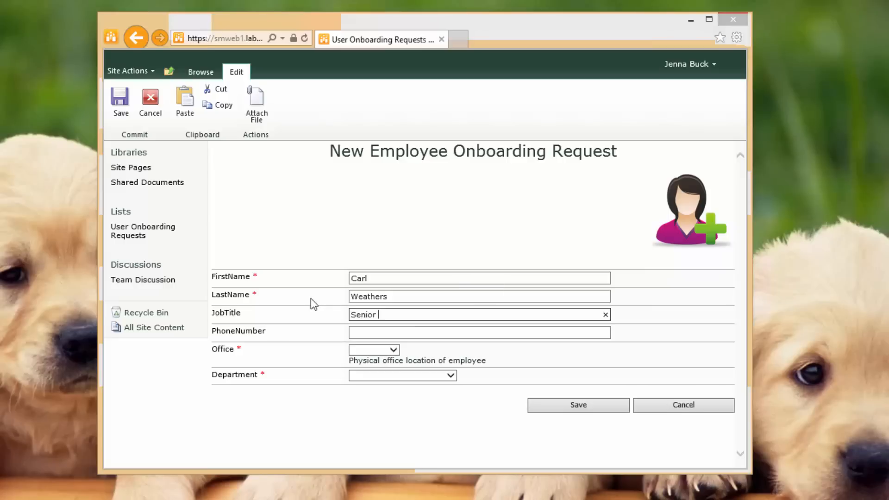
text(Thrift Sped)
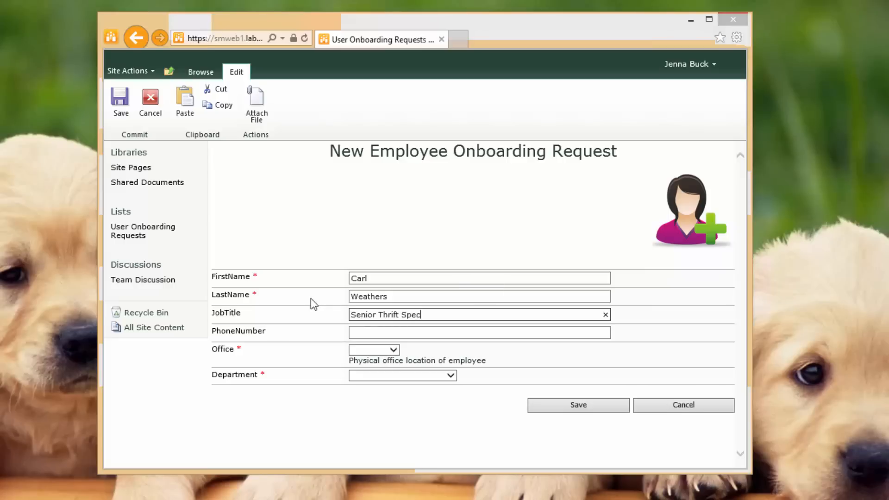
text(555-)
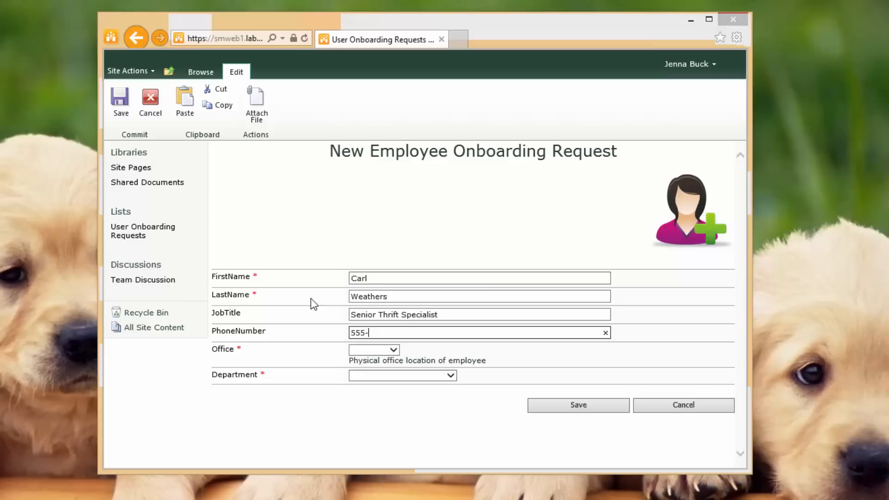
- Set office Chicago and department Customer Support, then save the onboarding request
click(374, 350)
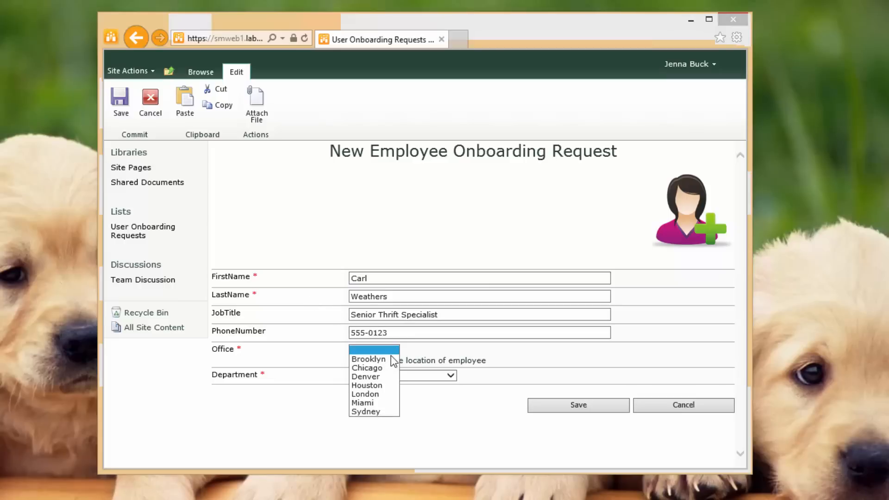
click(367, 368)
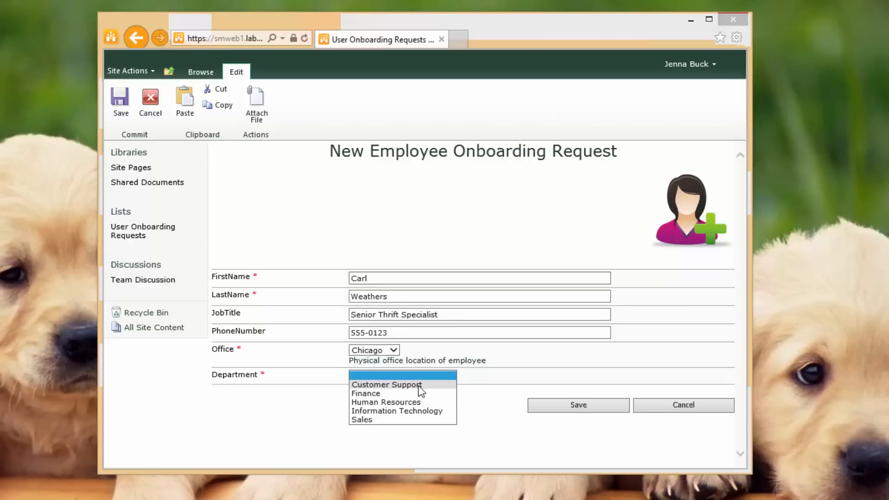
click(387, 384)
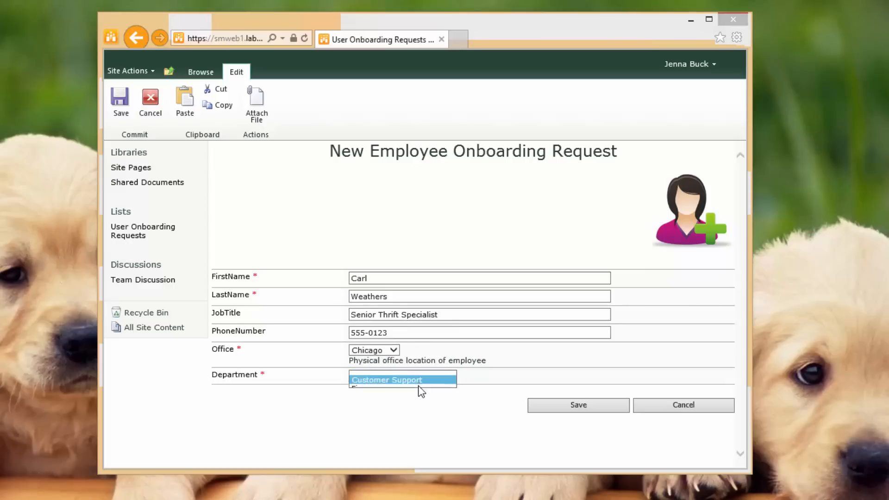
click(387, 380)
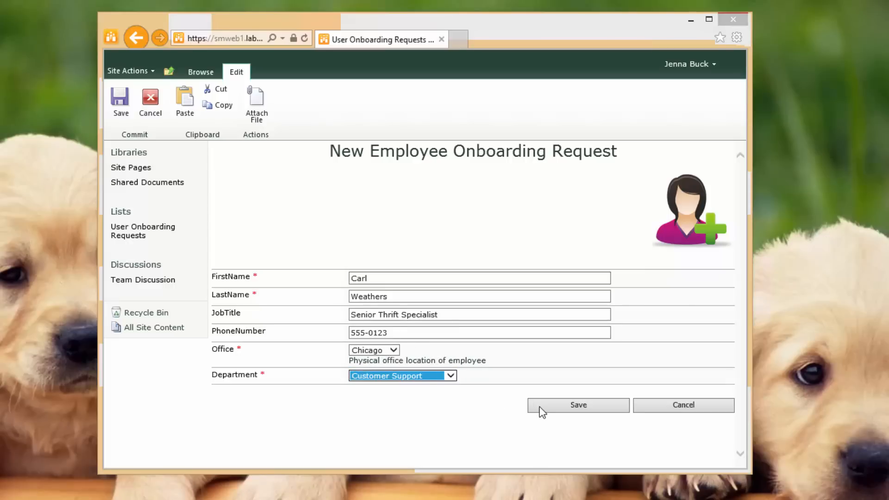
click(578, 405)
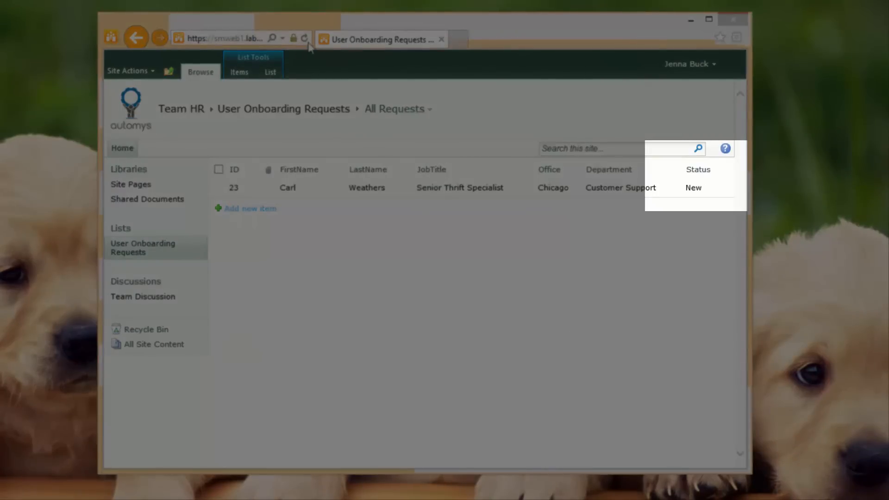
mouse_move(305, 38)
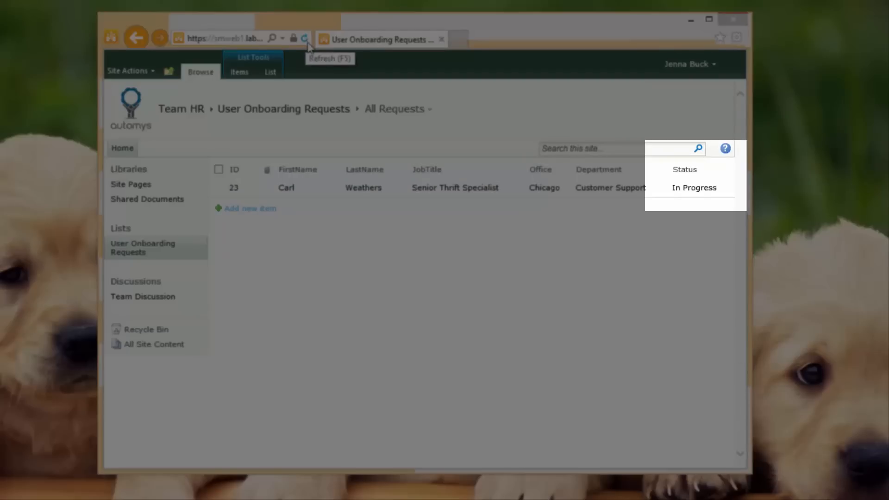
mouse_move(318, 56)
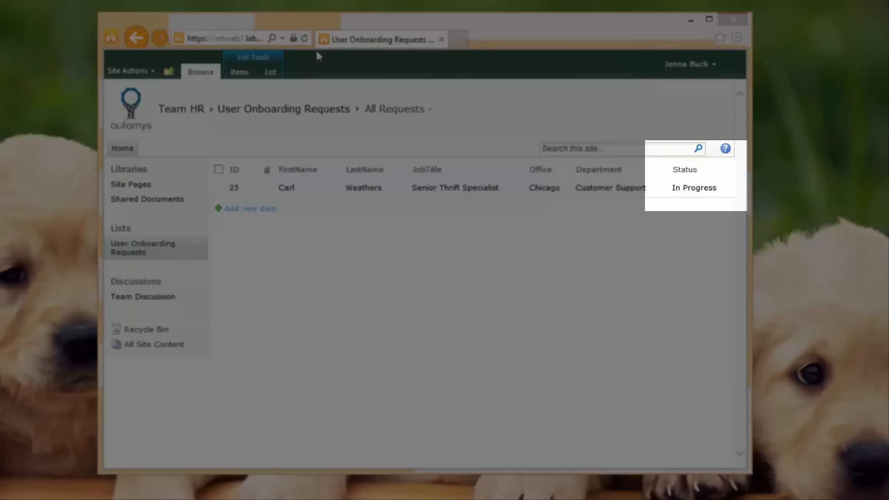
- Refresh the requests list until Carl Weathers shows Complete, then select his item
click(304, 38)
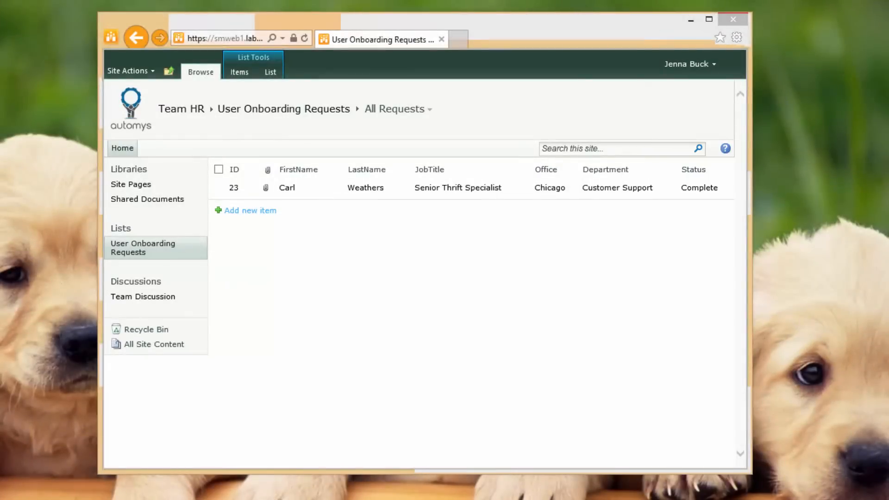
mouse_move(286, 217)
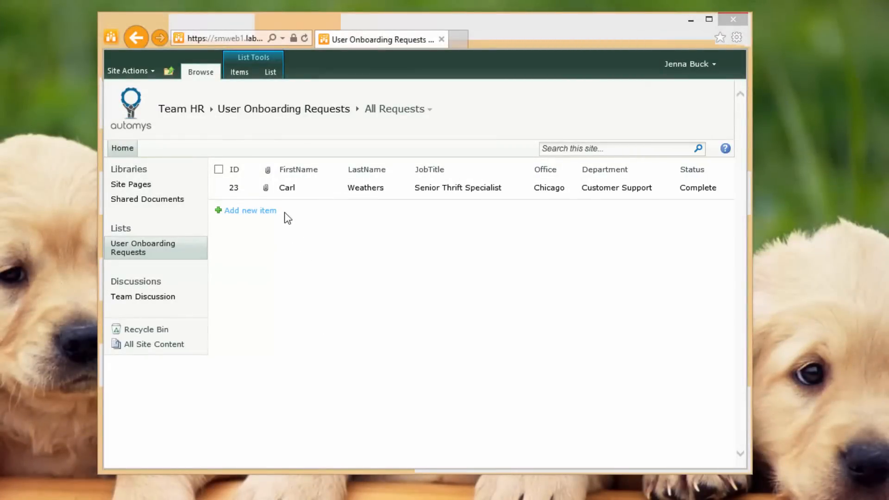
click(218, 171)
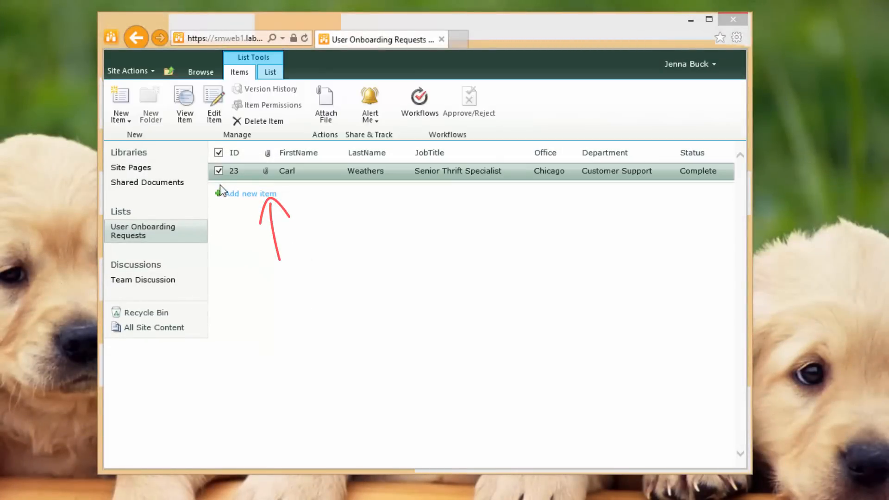
- View Carl Weathers' request and open its Carl.Weathers-credentials.txt attachment
click(288, 171)
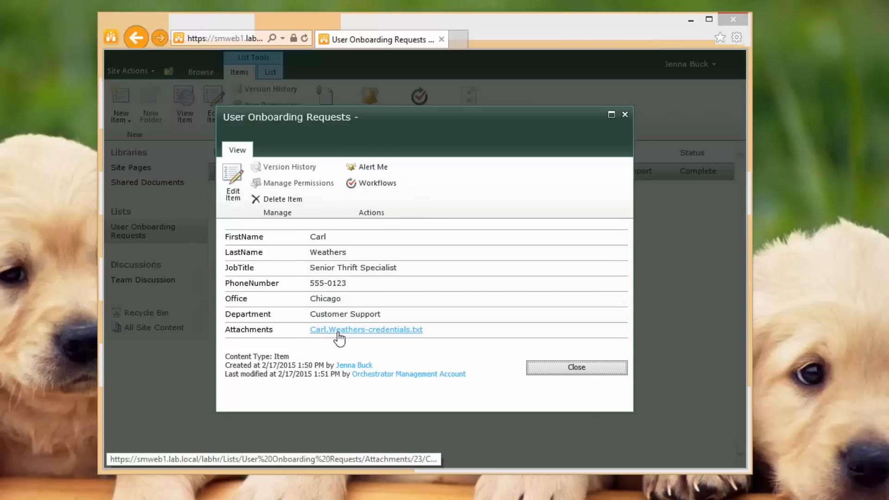
click(365, 330)
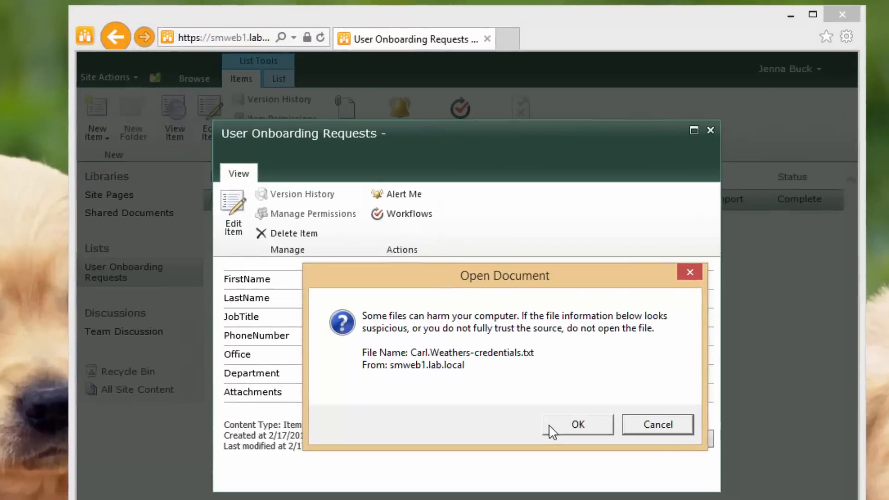
click(577, 424)
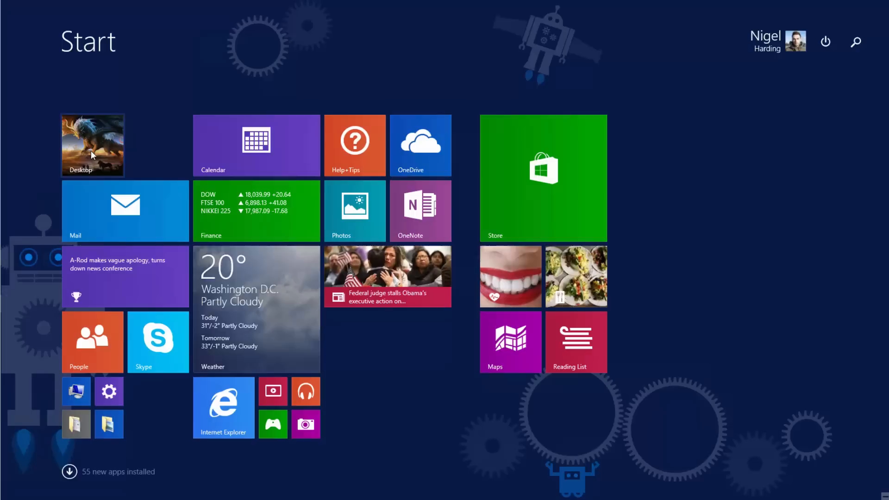
- Return to the desktop and select Carl Weathers in the Chicago office users in Active Directory
click(93, 144)
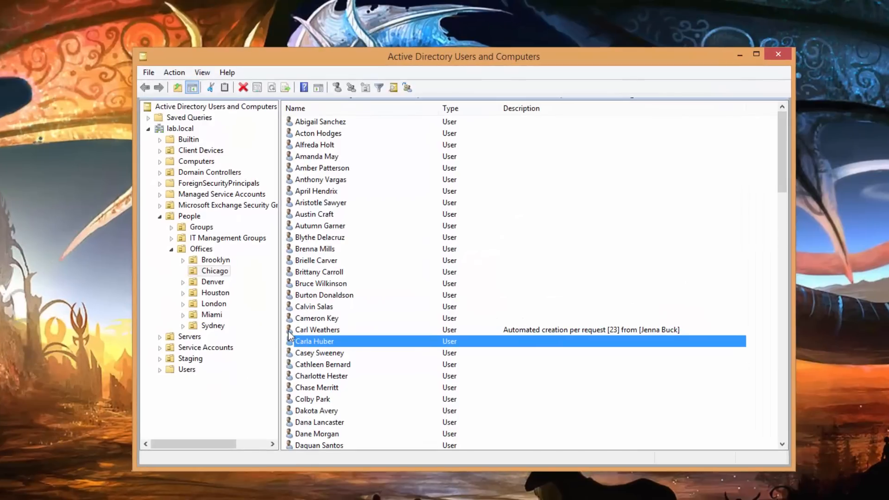
click(317, 330)
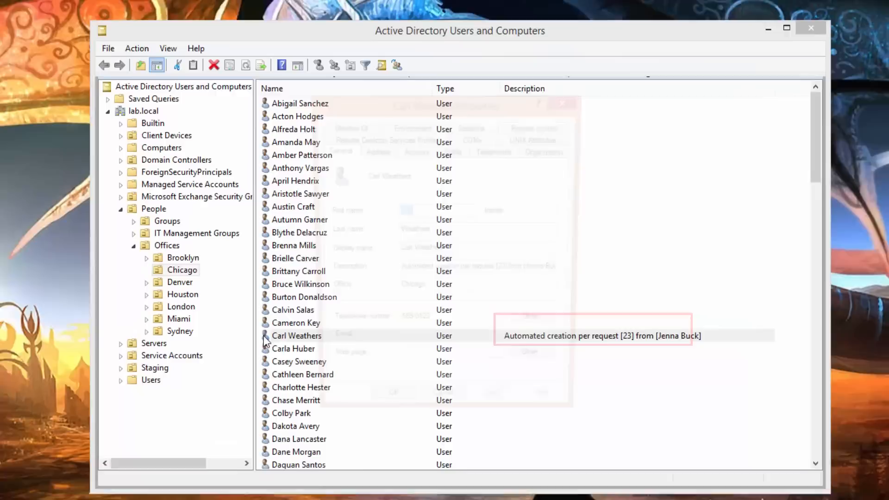
- Bring up the Properties dialog of the Carl Weathers user account
double_click(296, 335)
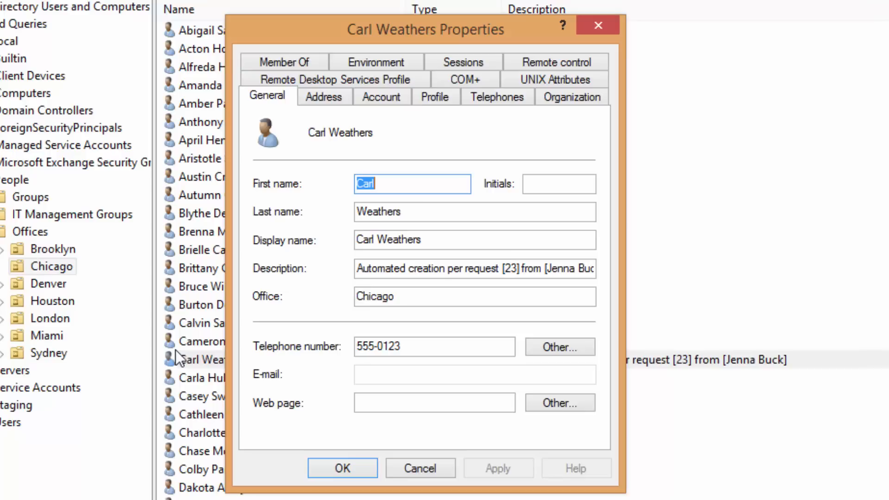
mouse_move(144, 367)
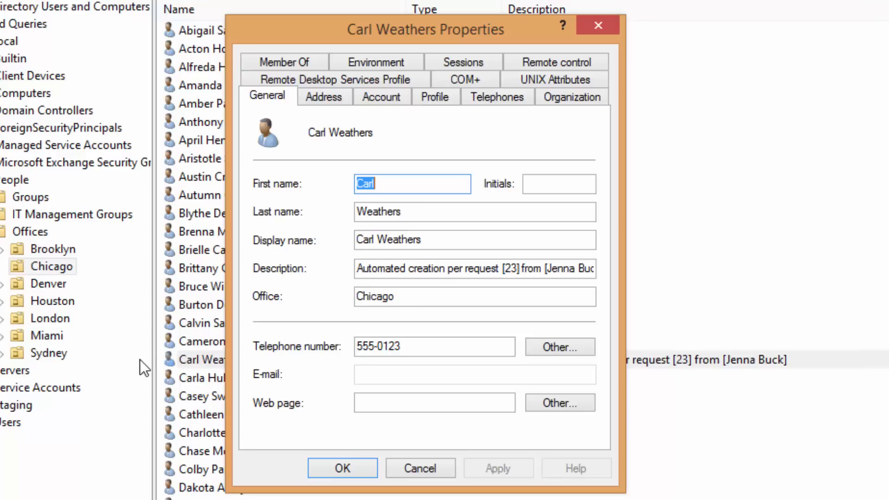
- Check logon name Carl.Weathers, profile path, Senior Thrift Specialist under Guy Owen, and Chicago Team membership
click(381, 96)
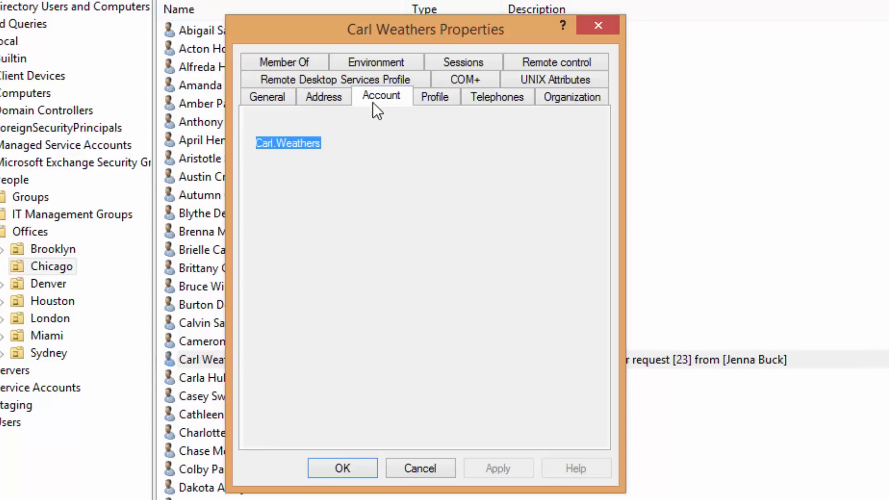
click(380, 96)
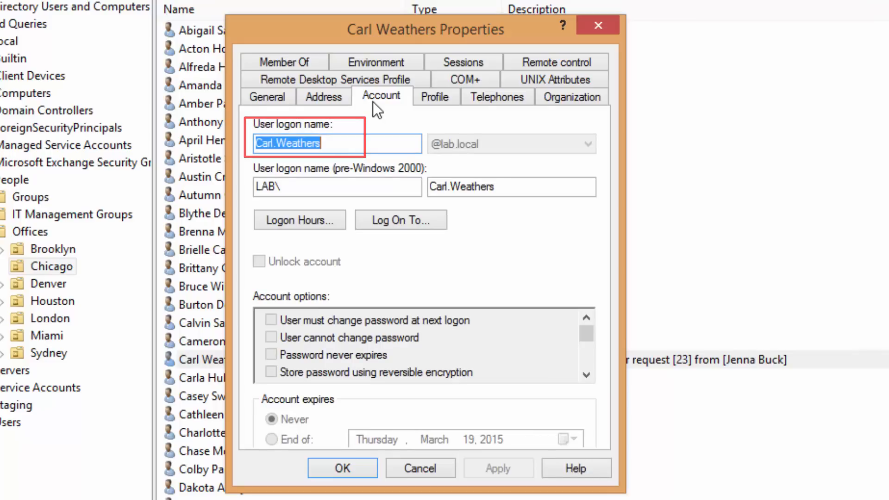
click(435, 96)
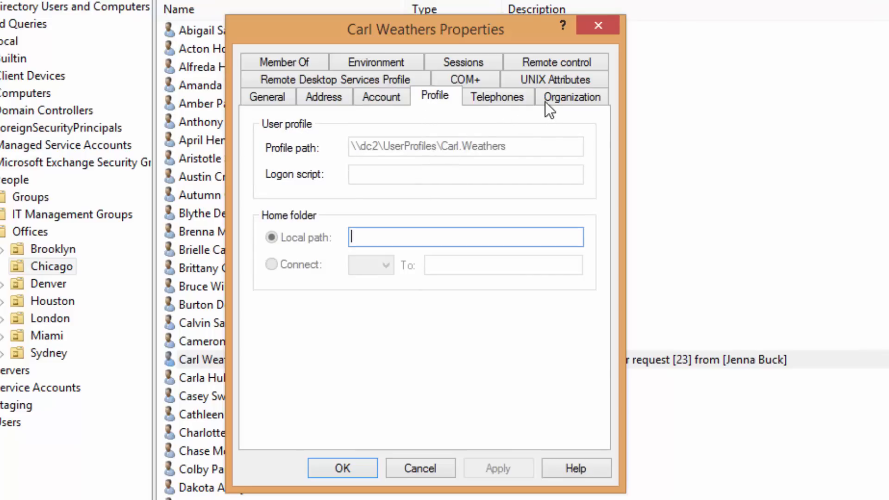
click(572, 96)
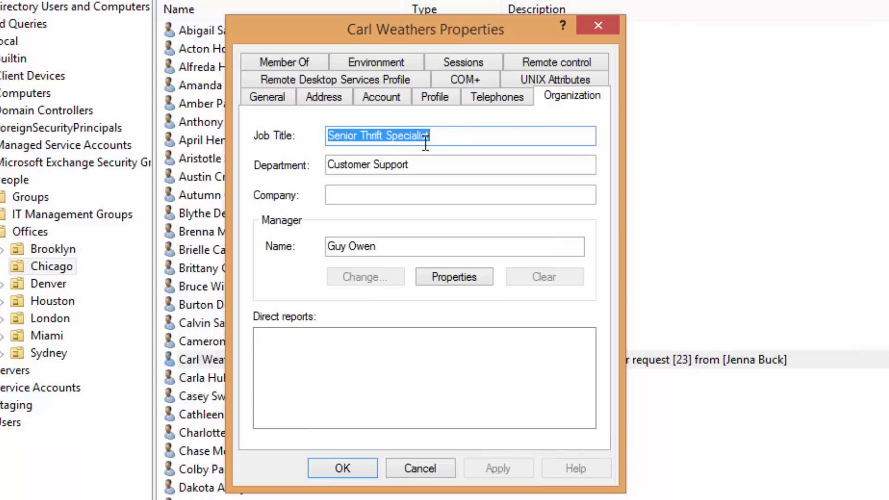
click(283, 95)
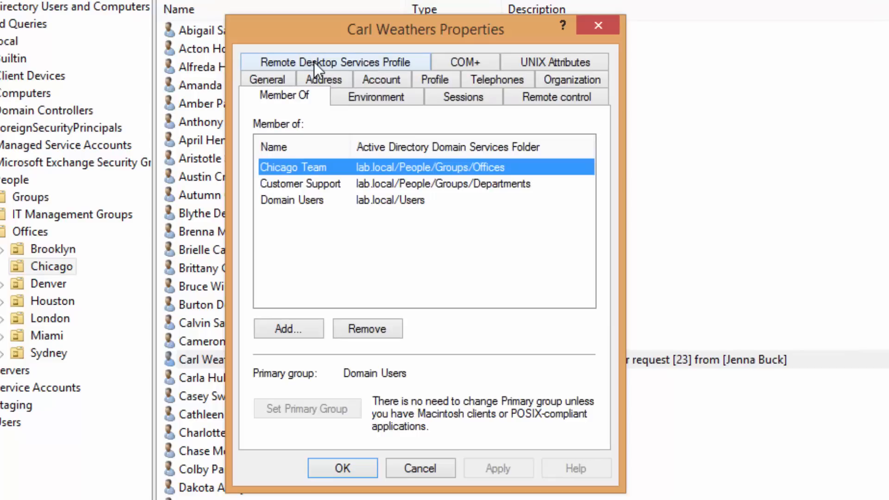